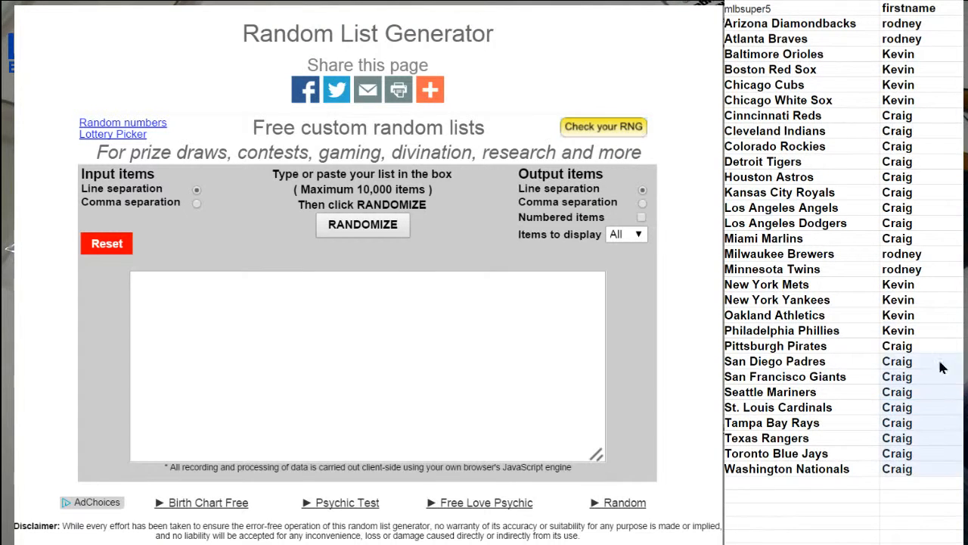
Shuffle the pasted participant names and copy the randomized order for the spreadsheet
click(366, 368)
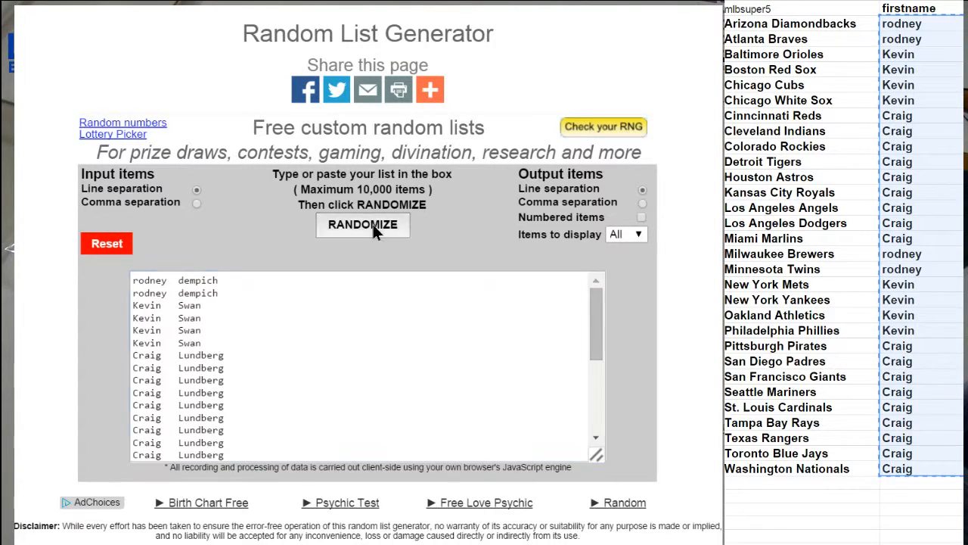
click(363, 224)
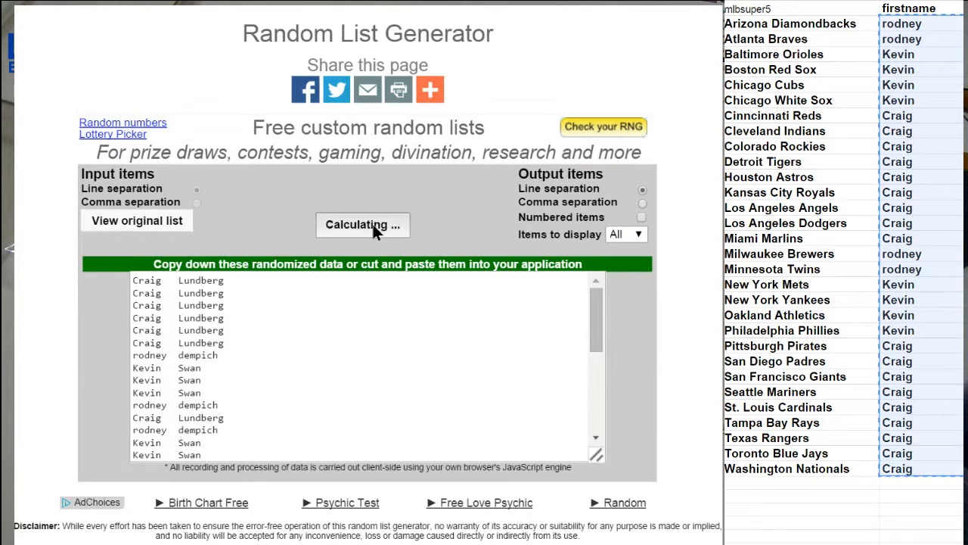
click(364, 224)
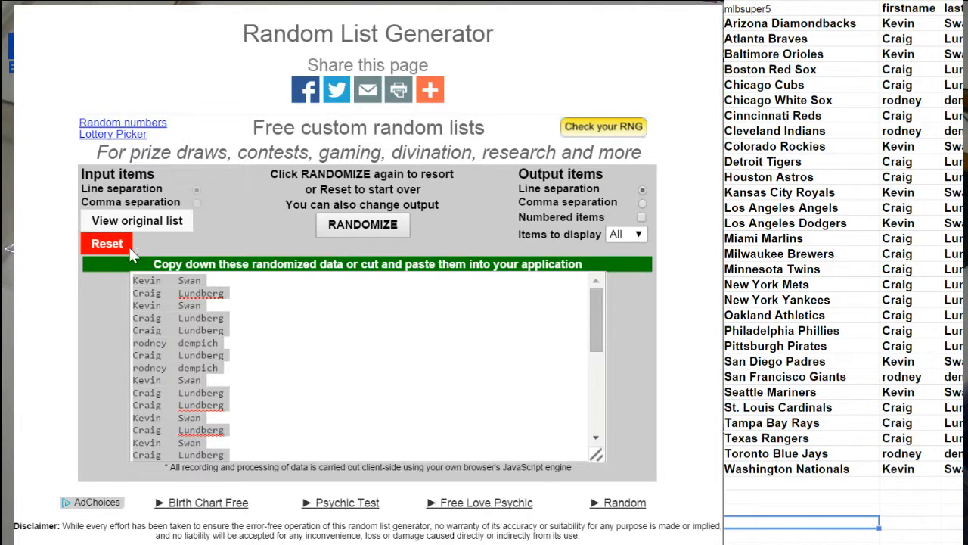
Reset to the original names, reshuffle, and swap in the seven box product names
click(105, 242)
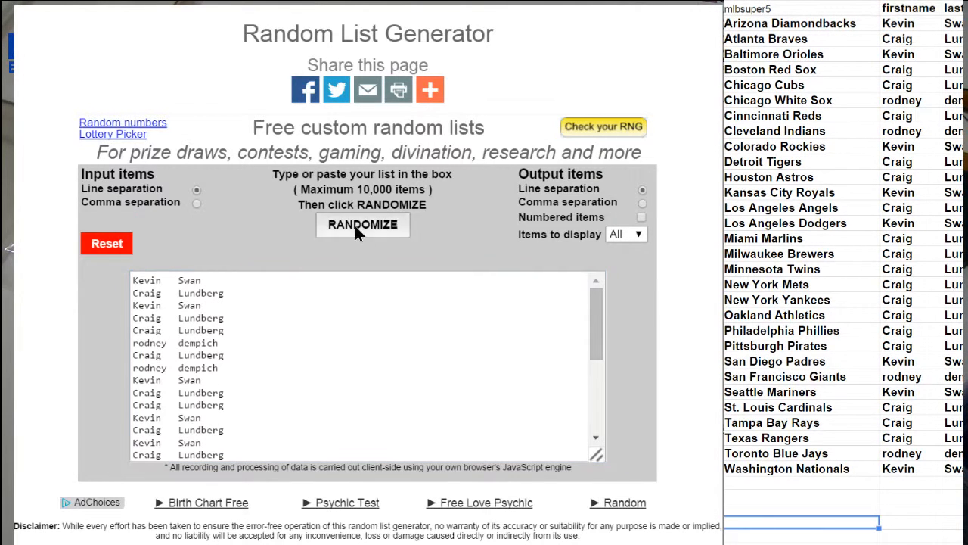
click(363, 223)
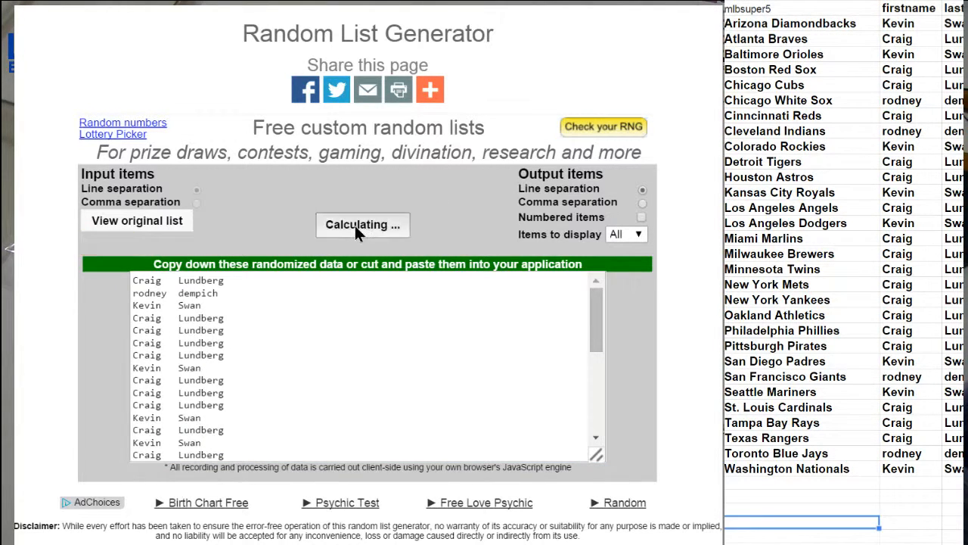
click(364, 224)
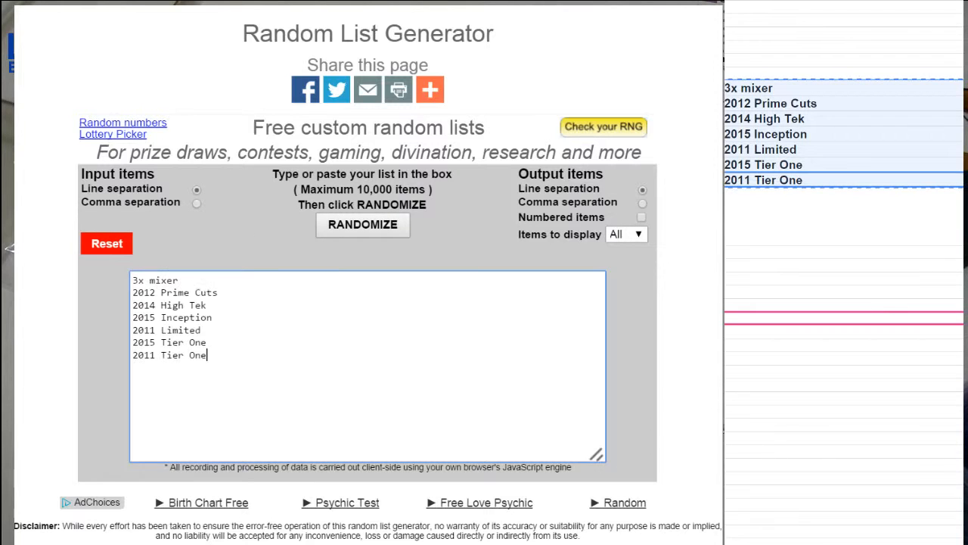
Shuffle the seven box products twice, then return to the mlbsuper5 team sheet
click(363, 224)
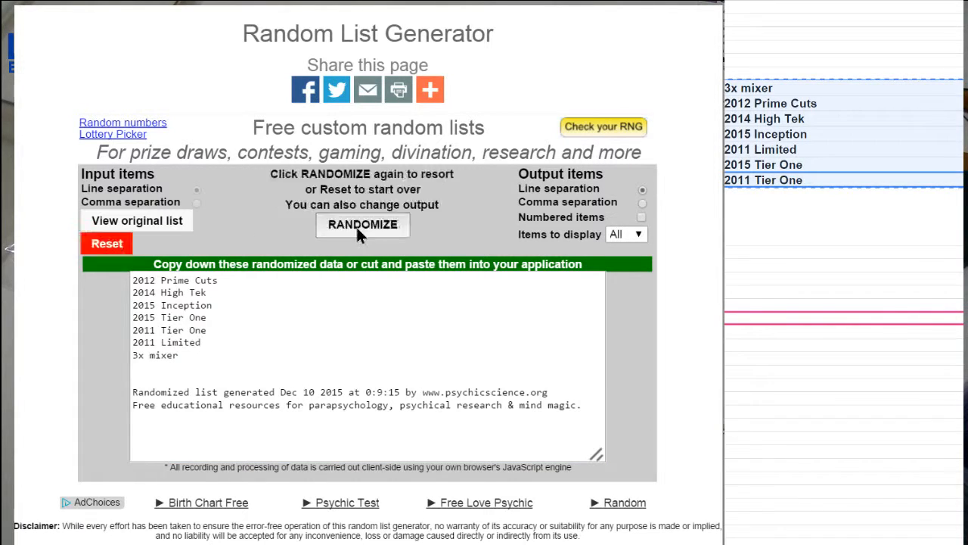
click(364, 224)
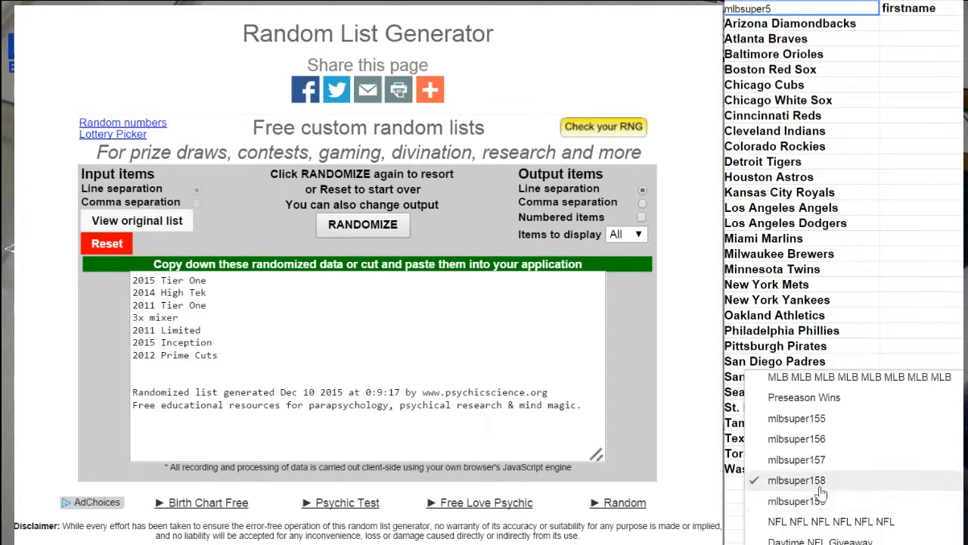
click(796, 479)
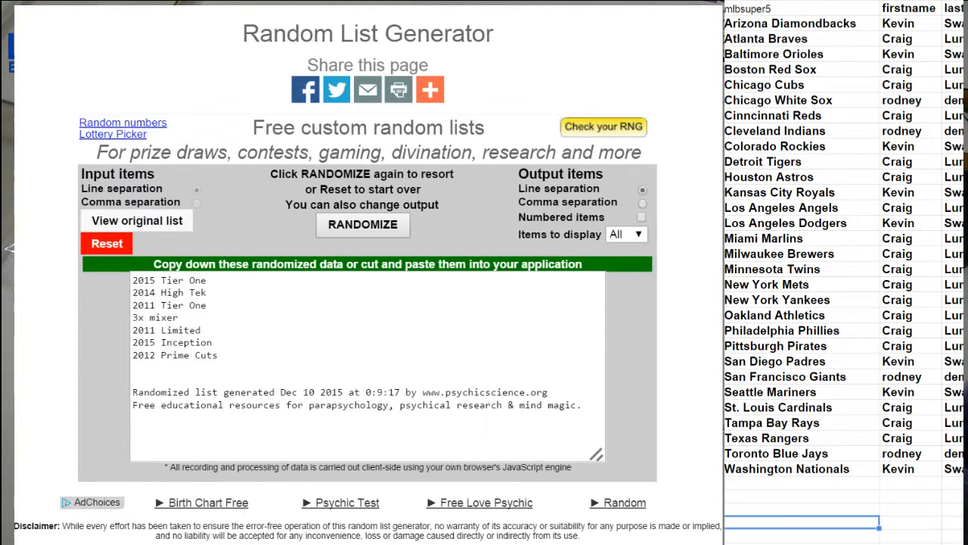